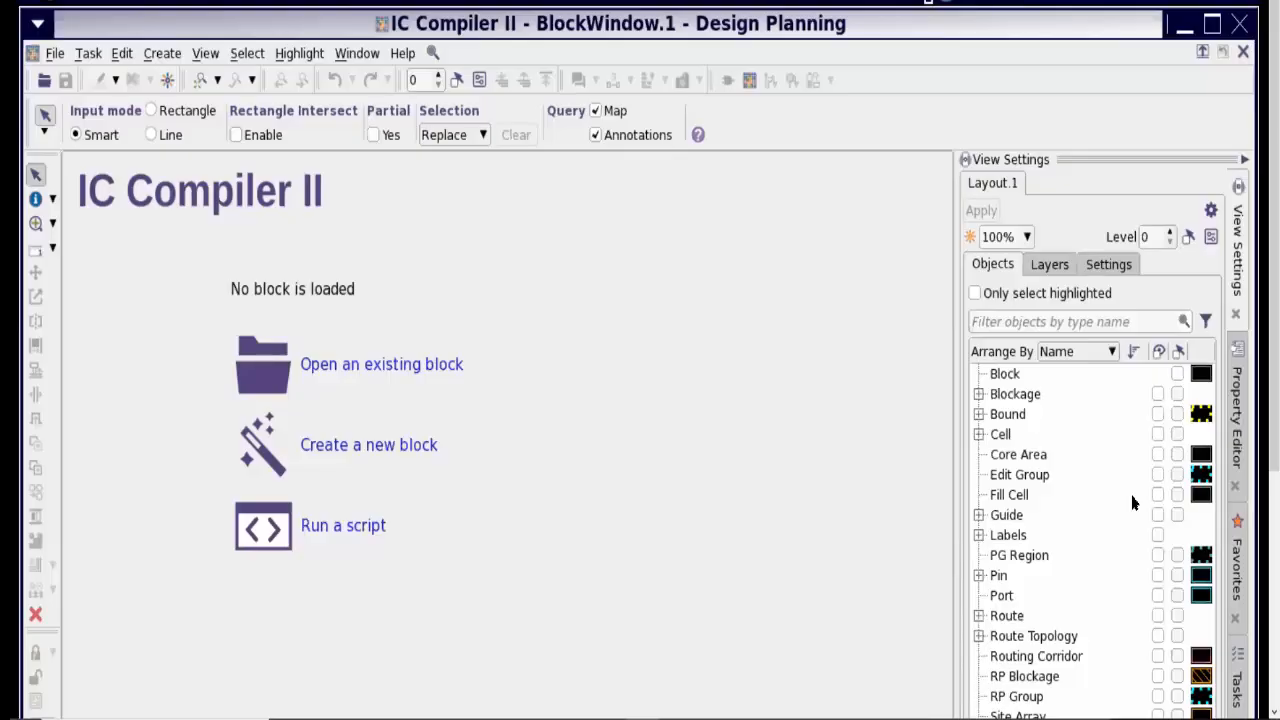
mouse_move(458, 346)
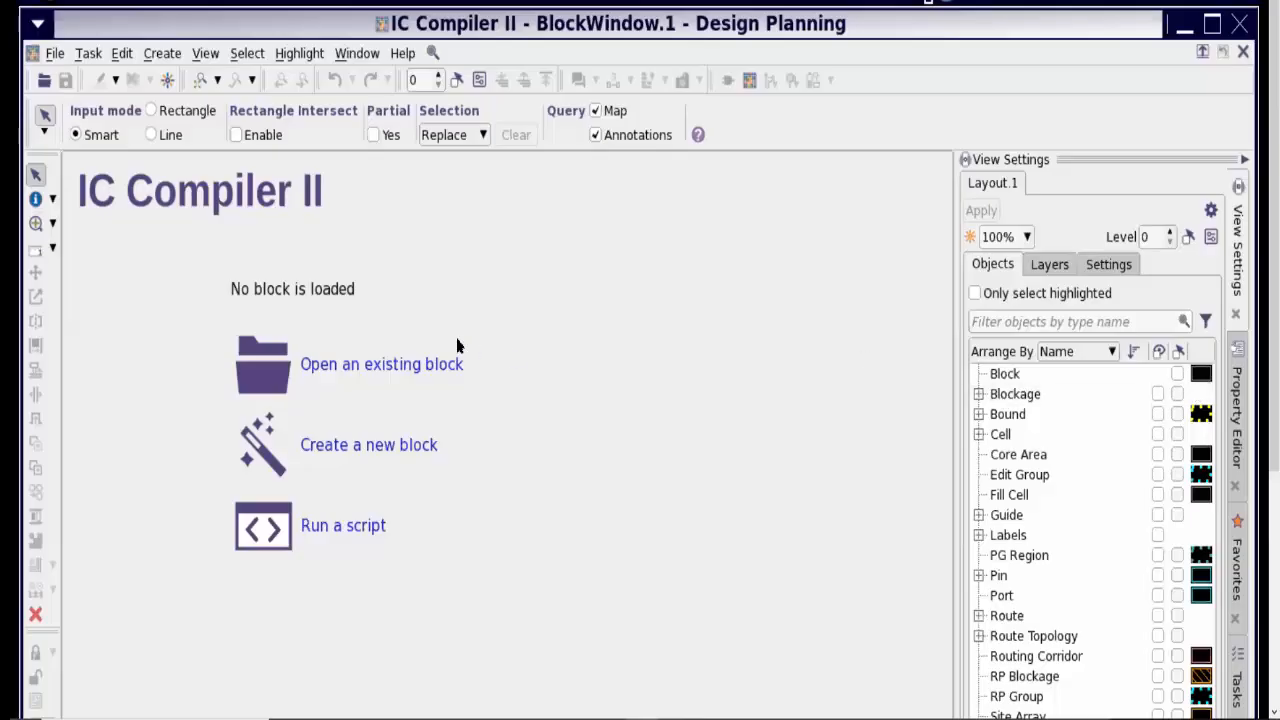
Step: Launch the Open Block dialog from the start page's 'Open an existing block' link
click(380, 364)
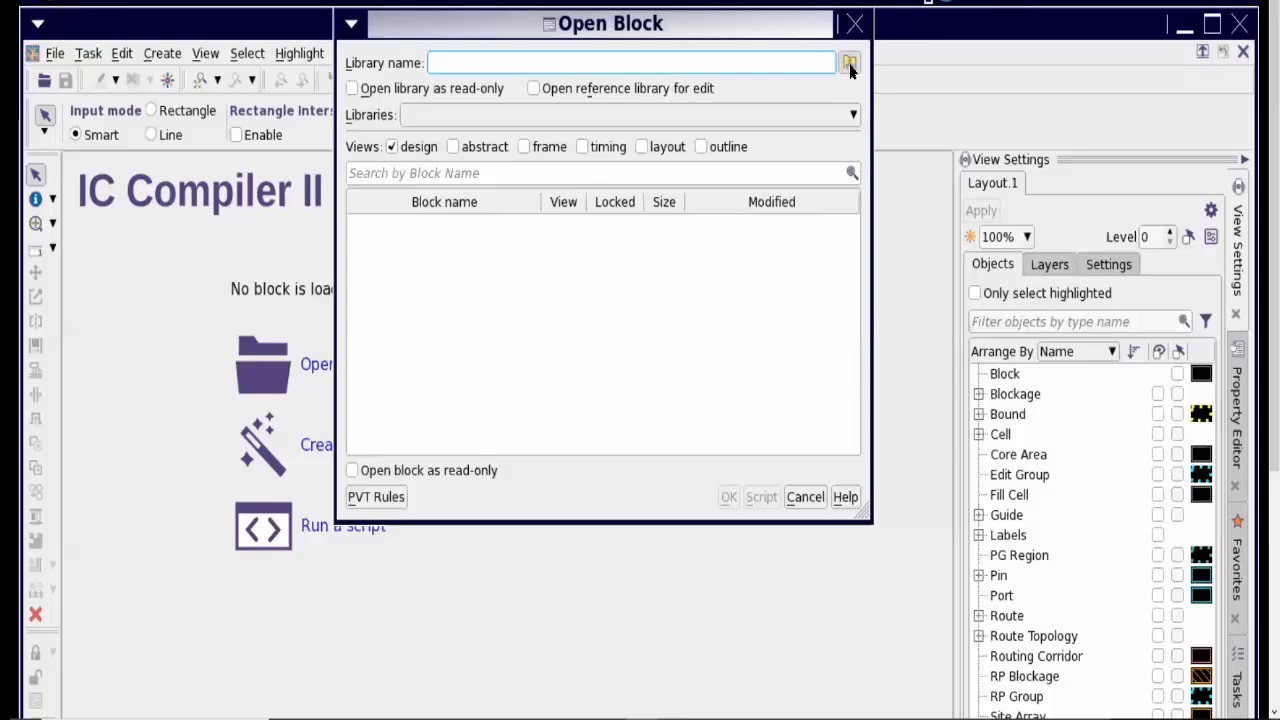
Step: Choose the library in the Open Block dialog so the block with SRAM macros loads
click(804, 496)
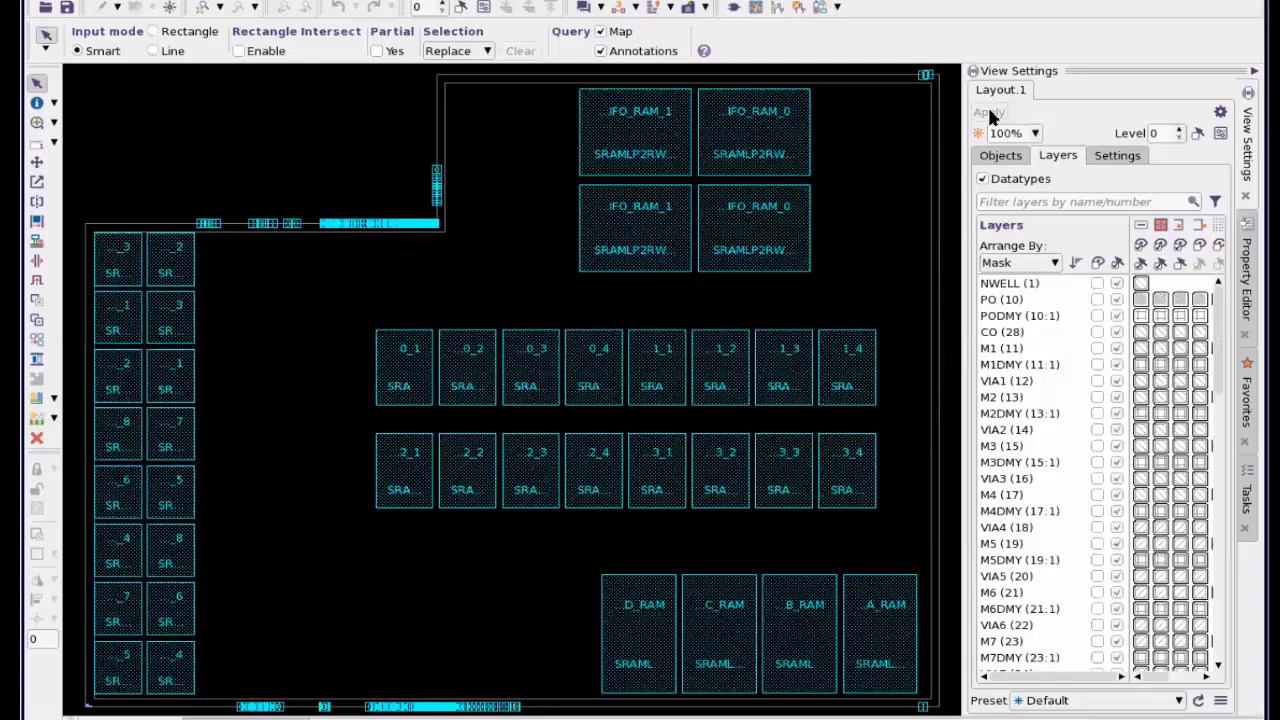
click(754, 132)
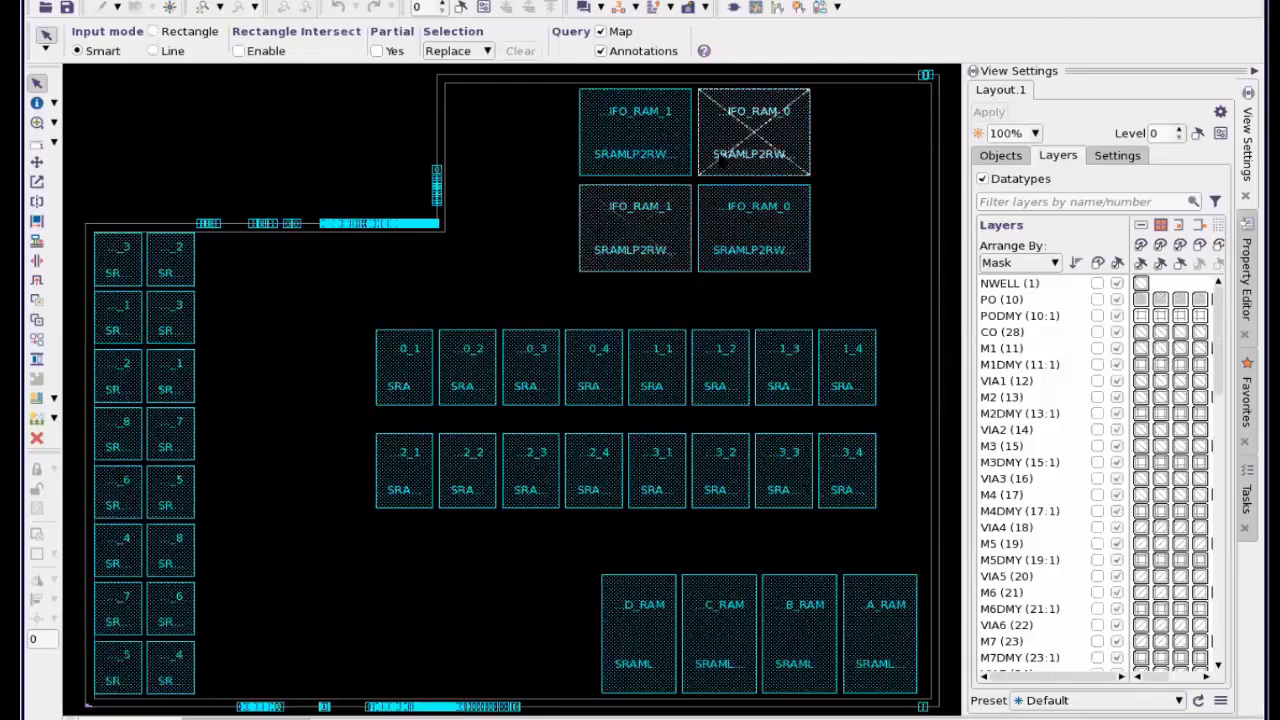
click(636, 132)
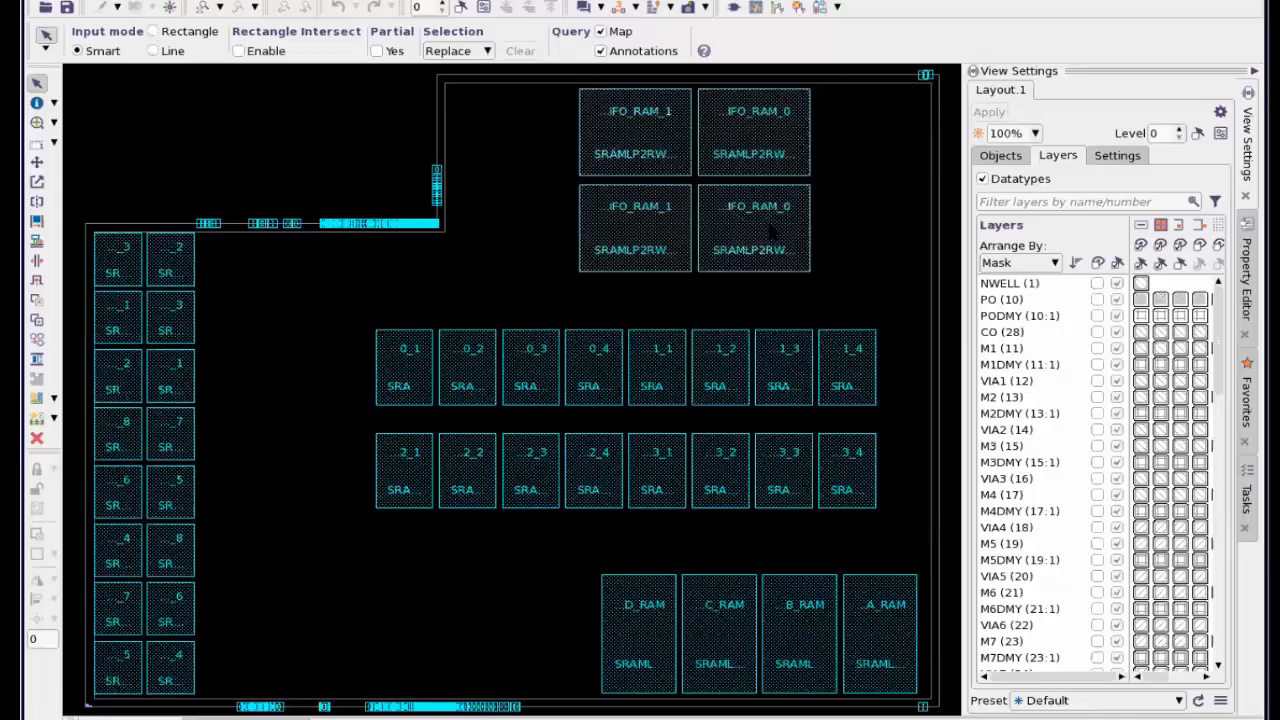
click(754, 228)
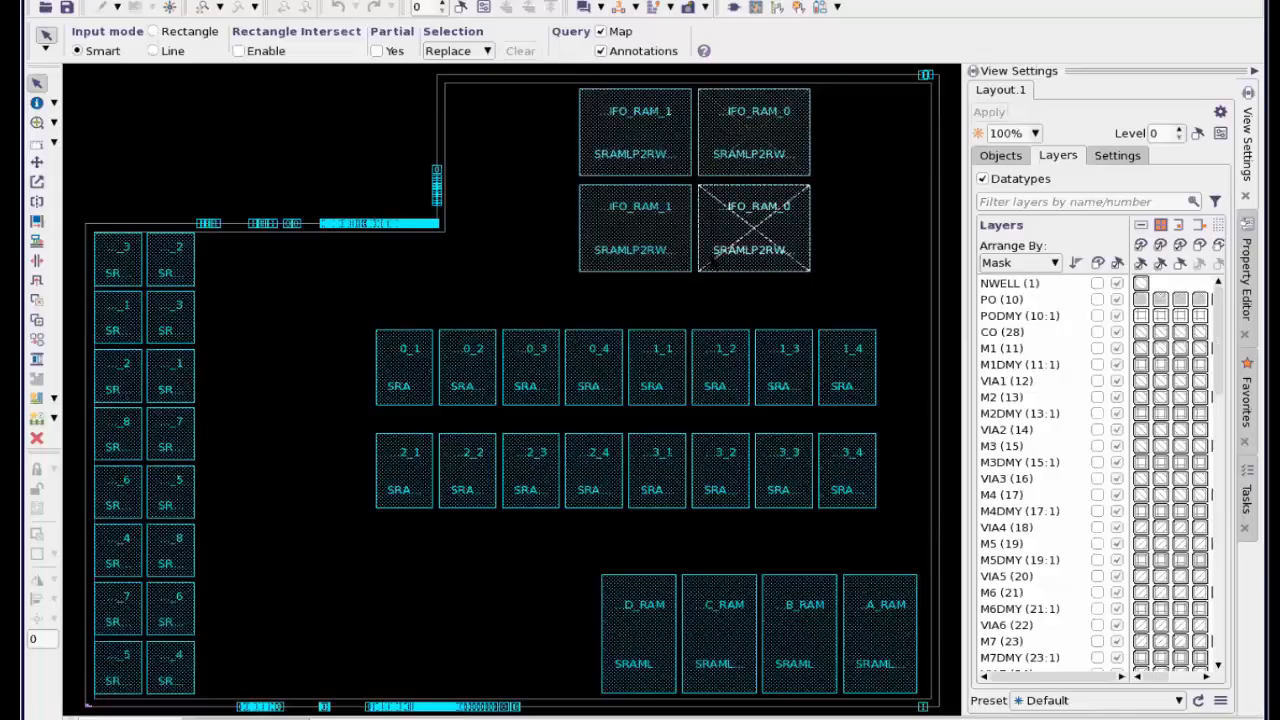
click(636, 132)
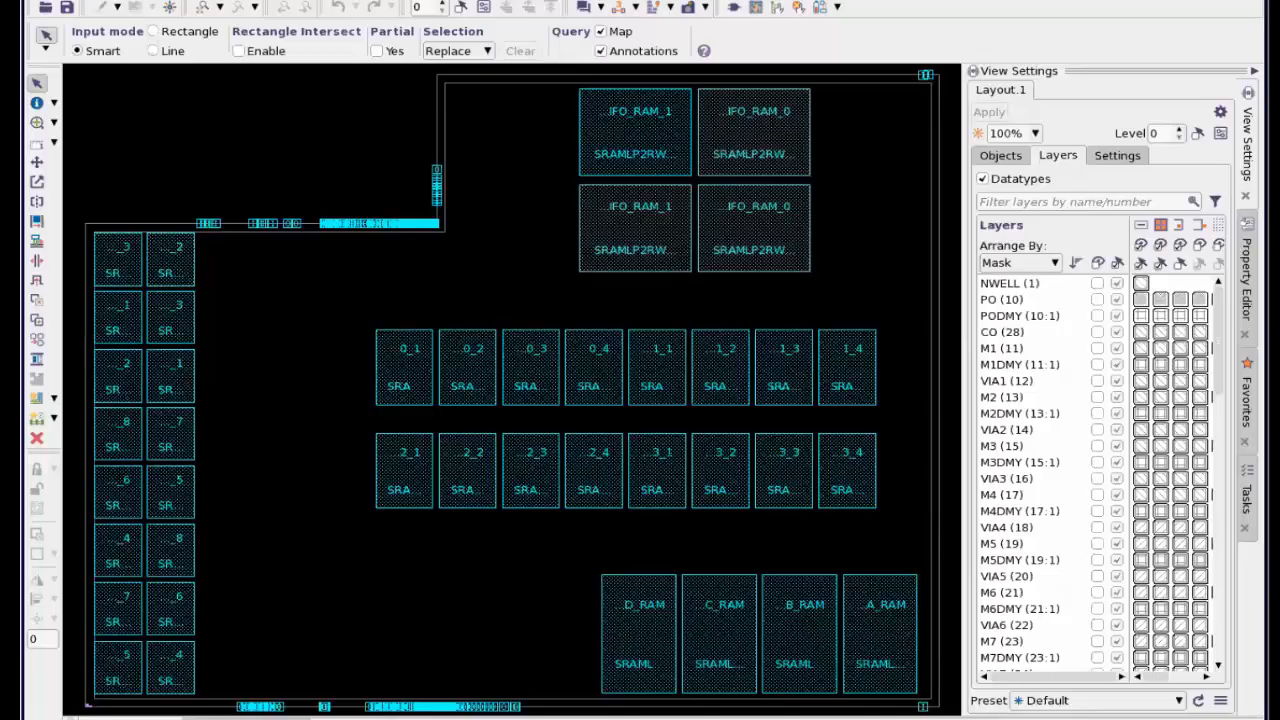
mouse_move(8, 572)
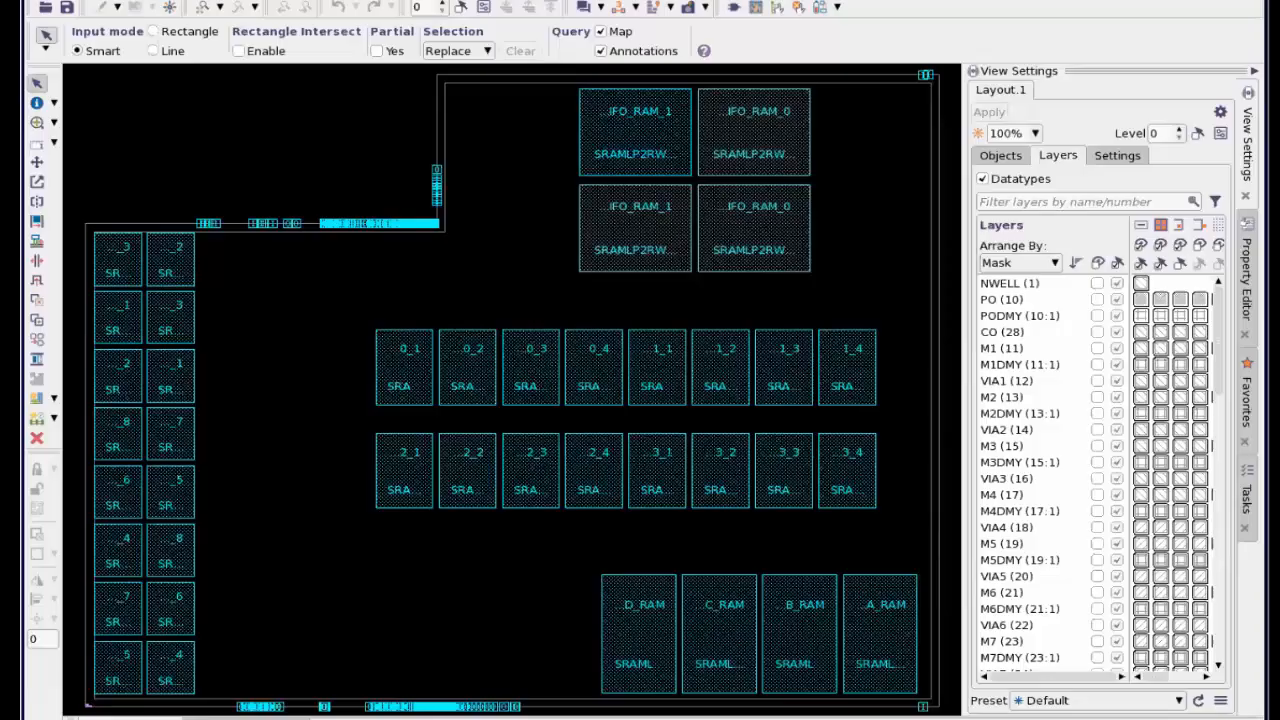
click(636, 132)
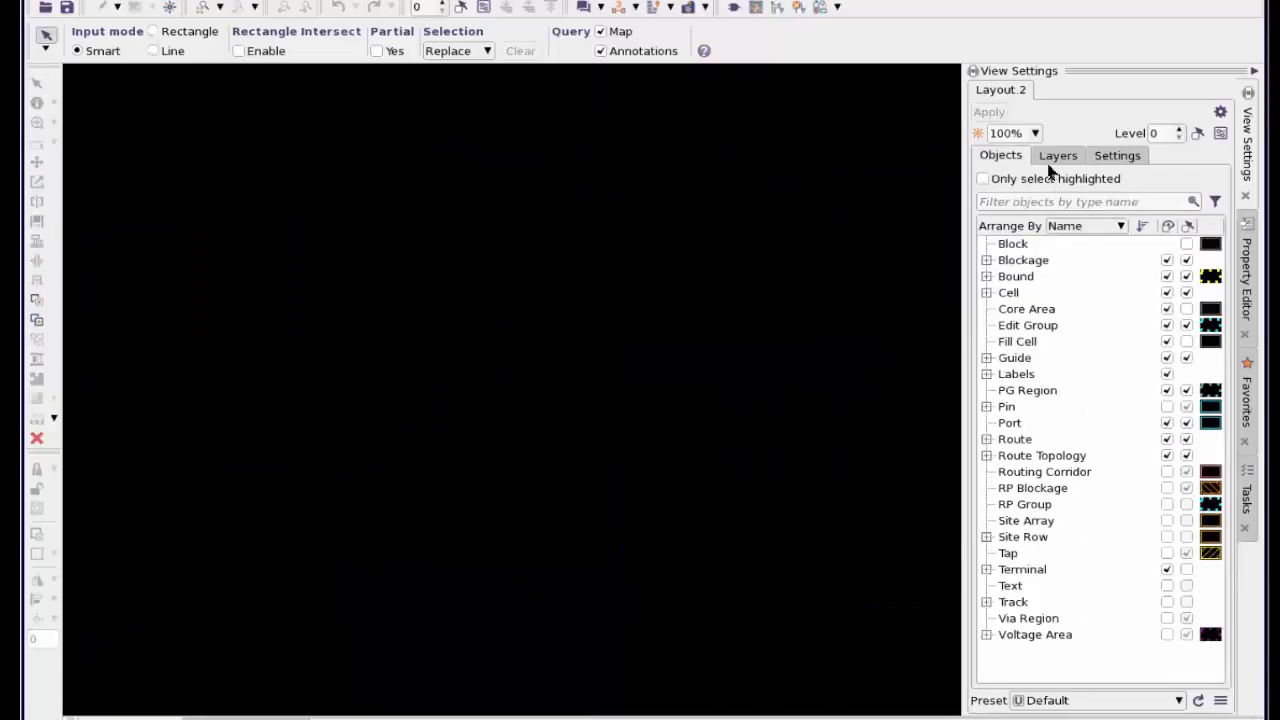
mouse_move(1098, 264)
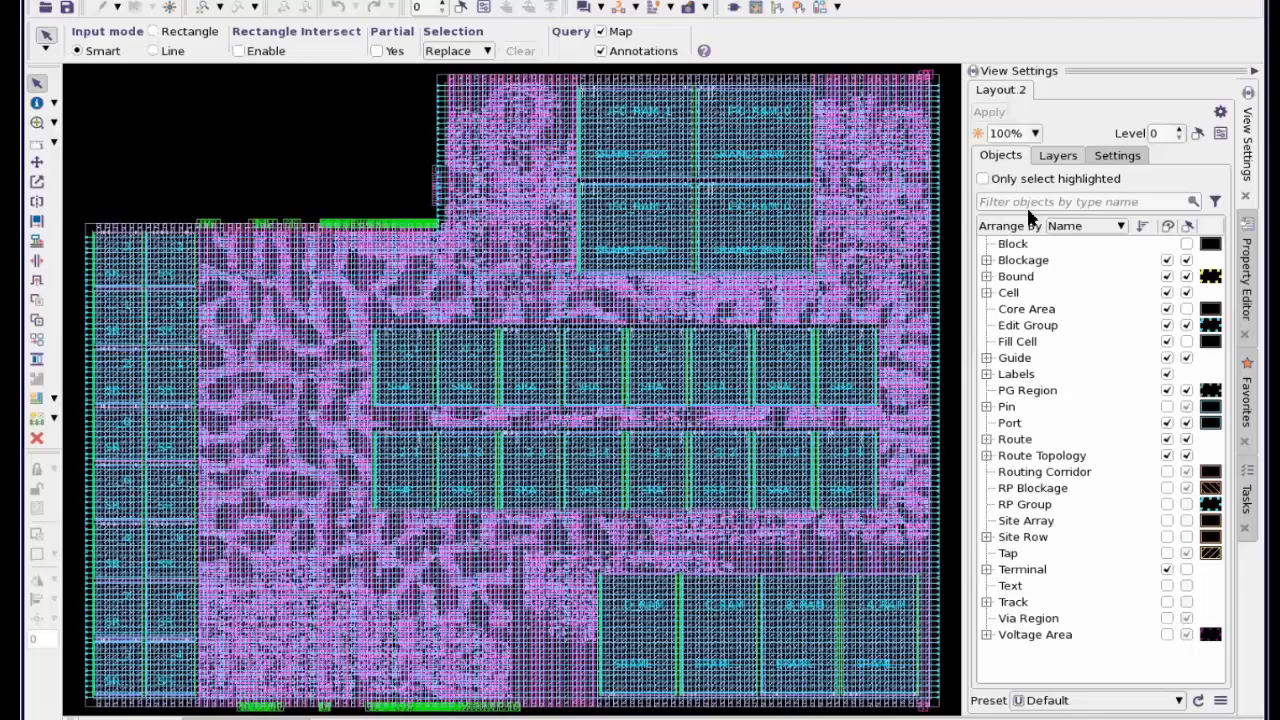
Step: Switch View Settings in the new Layout 2 window to the Layers list
click(1056, 156)
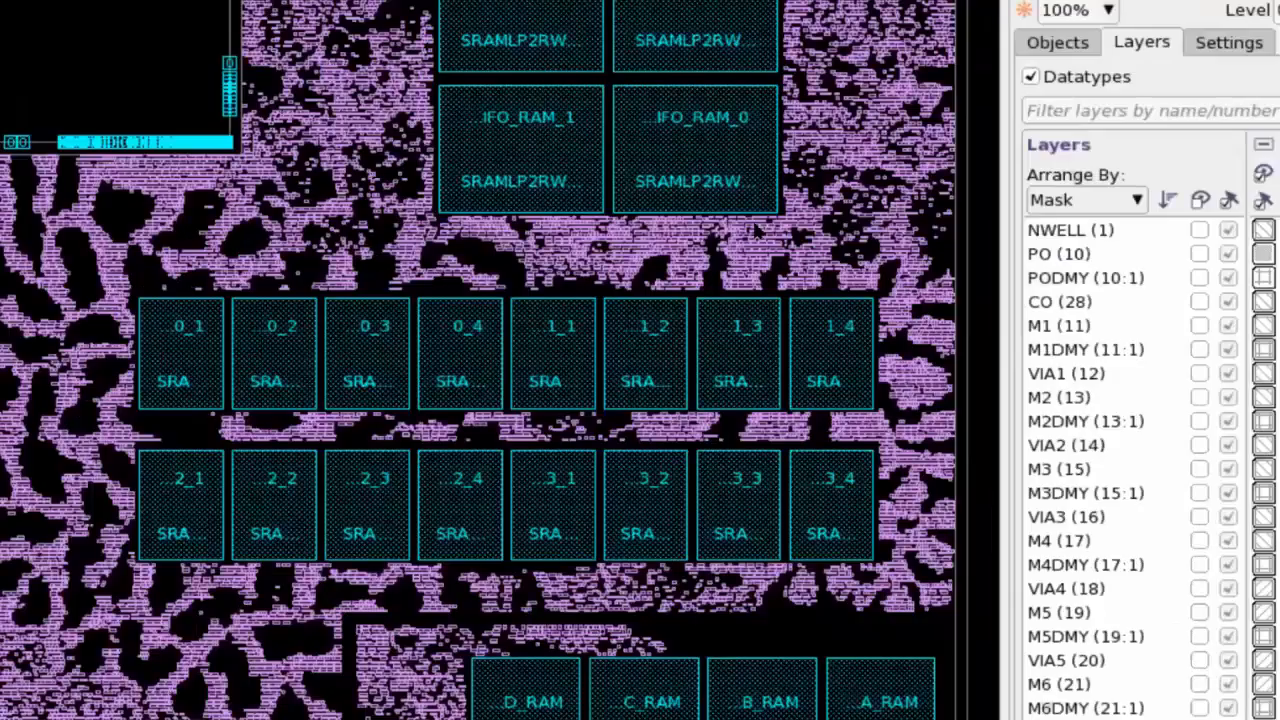
mouse_move(756, 230)
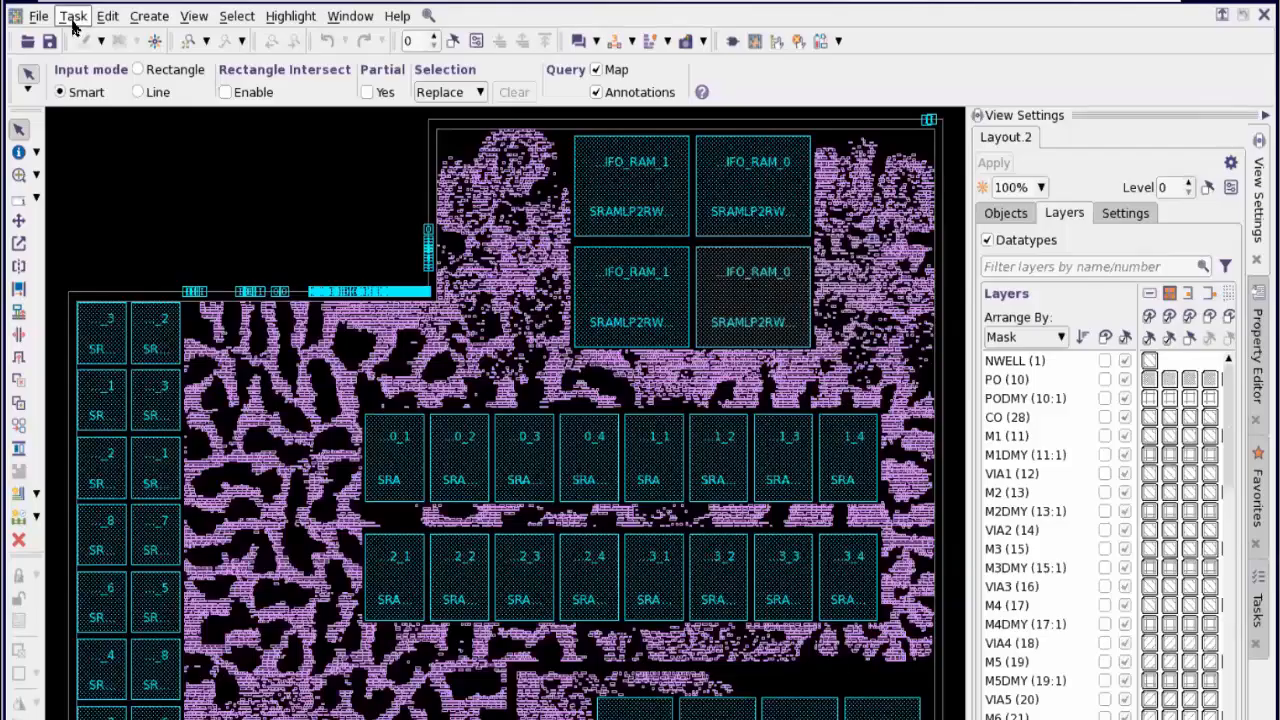
Step: Show the Design Planning task help from the Task menu
click(72, 16)
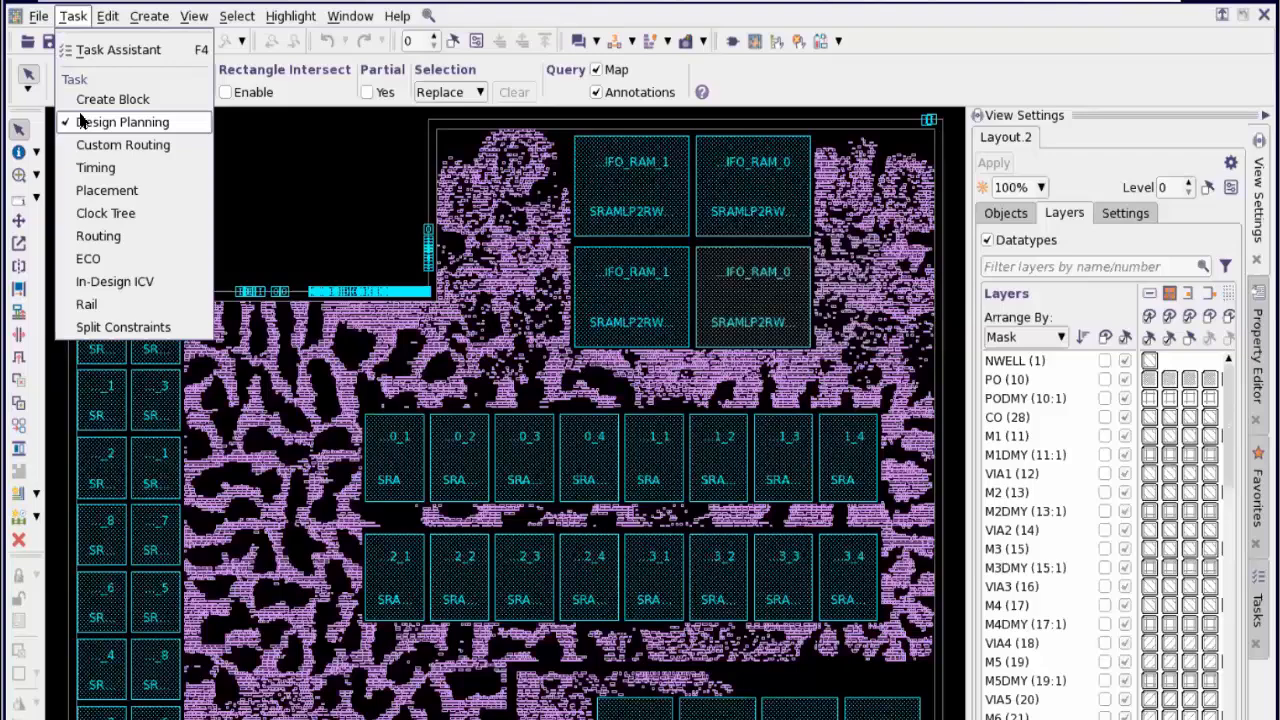
mouse_move(112, 100)
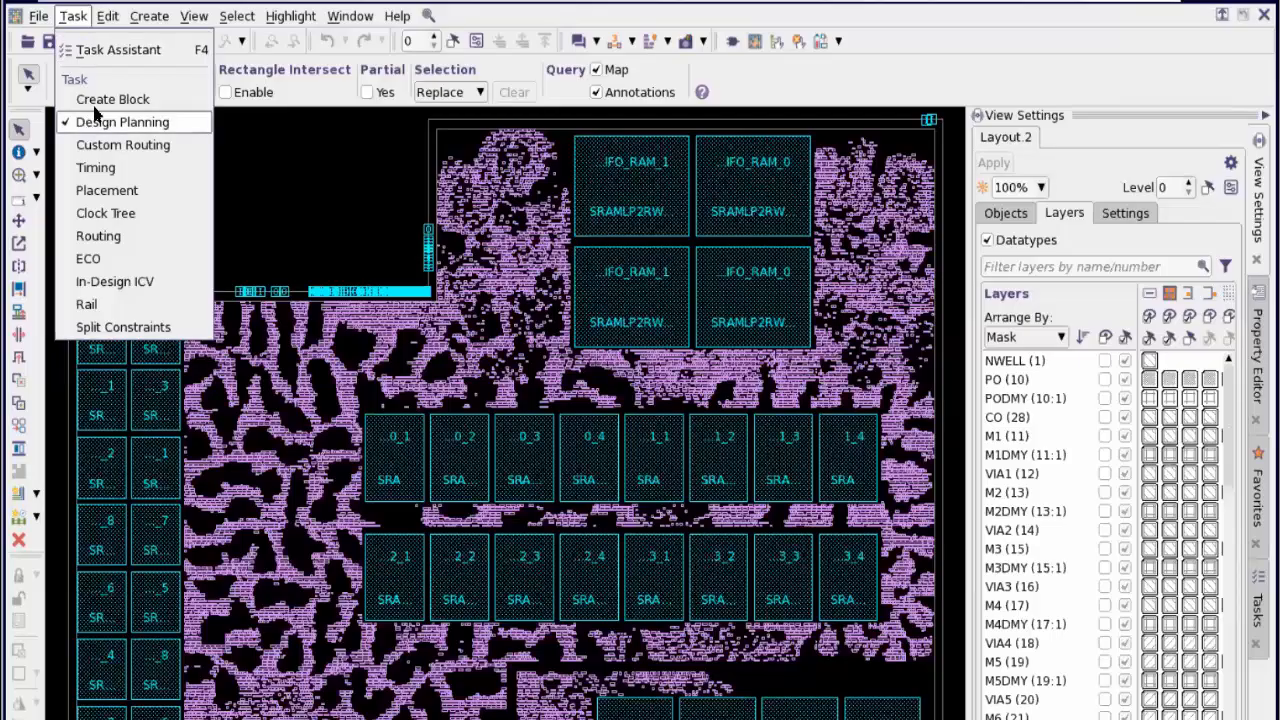
click(124, 122)
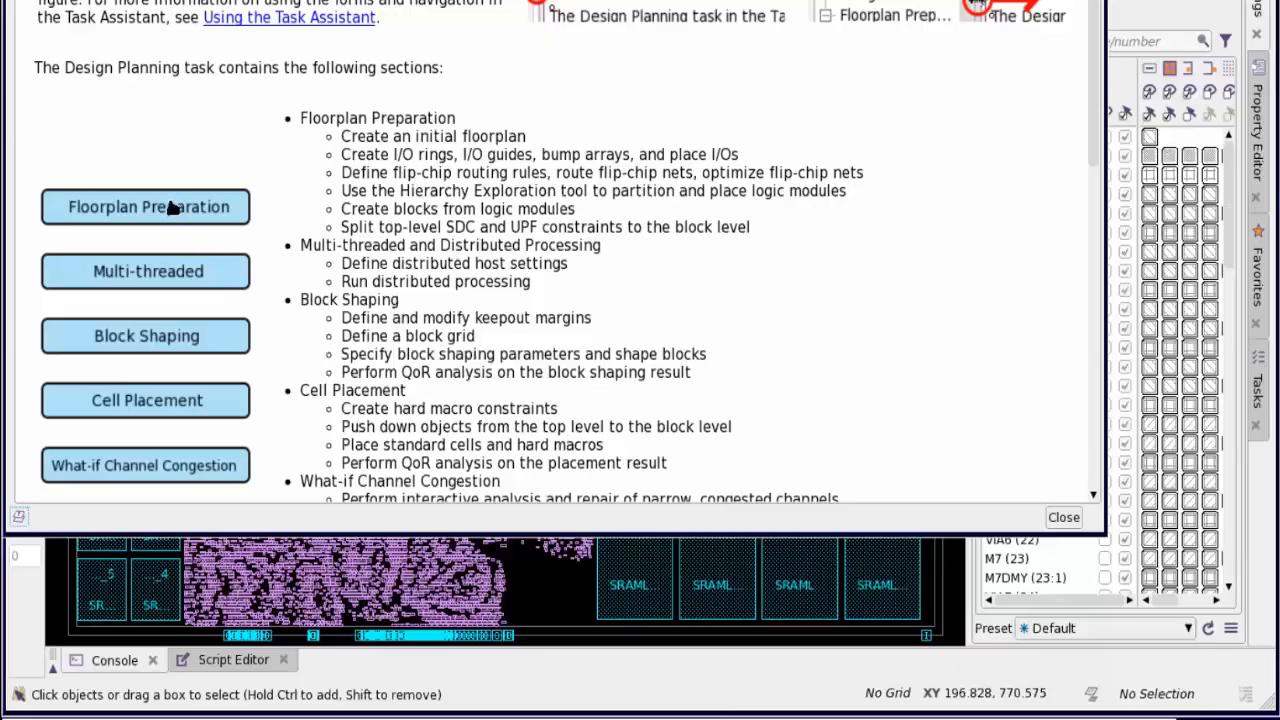
scroll(down, 3)
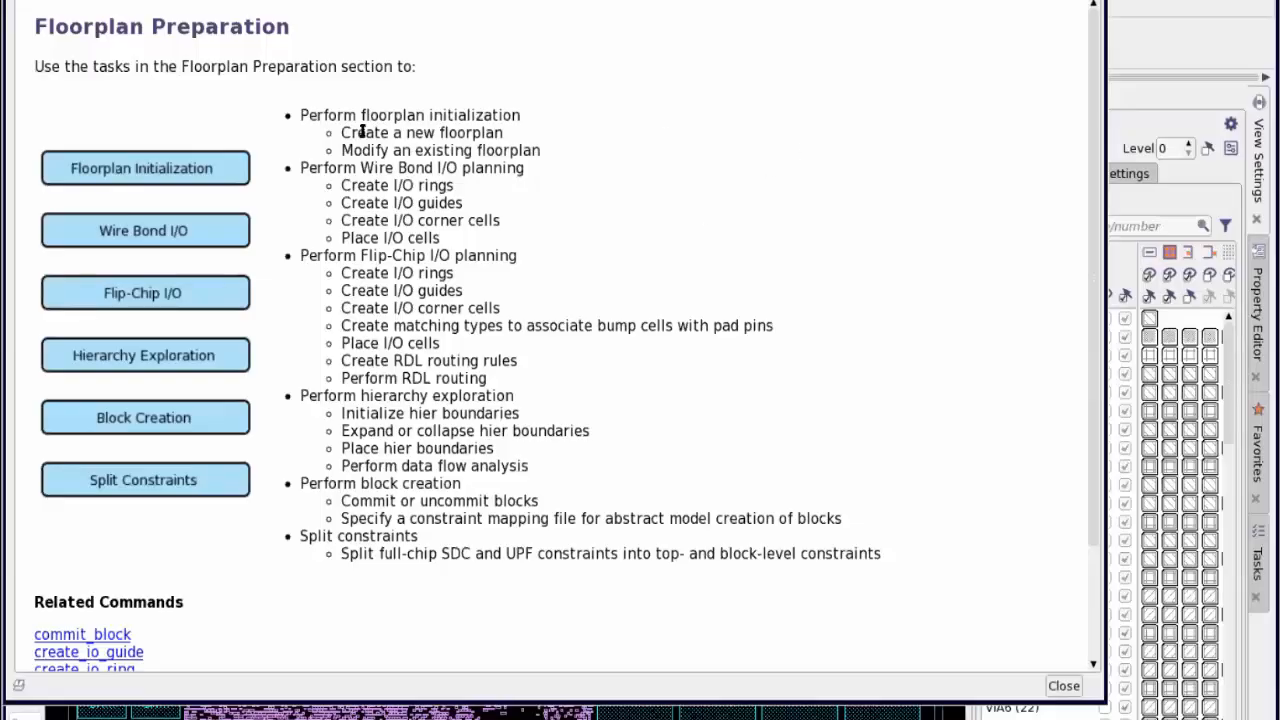
mouse_move(412, 116)
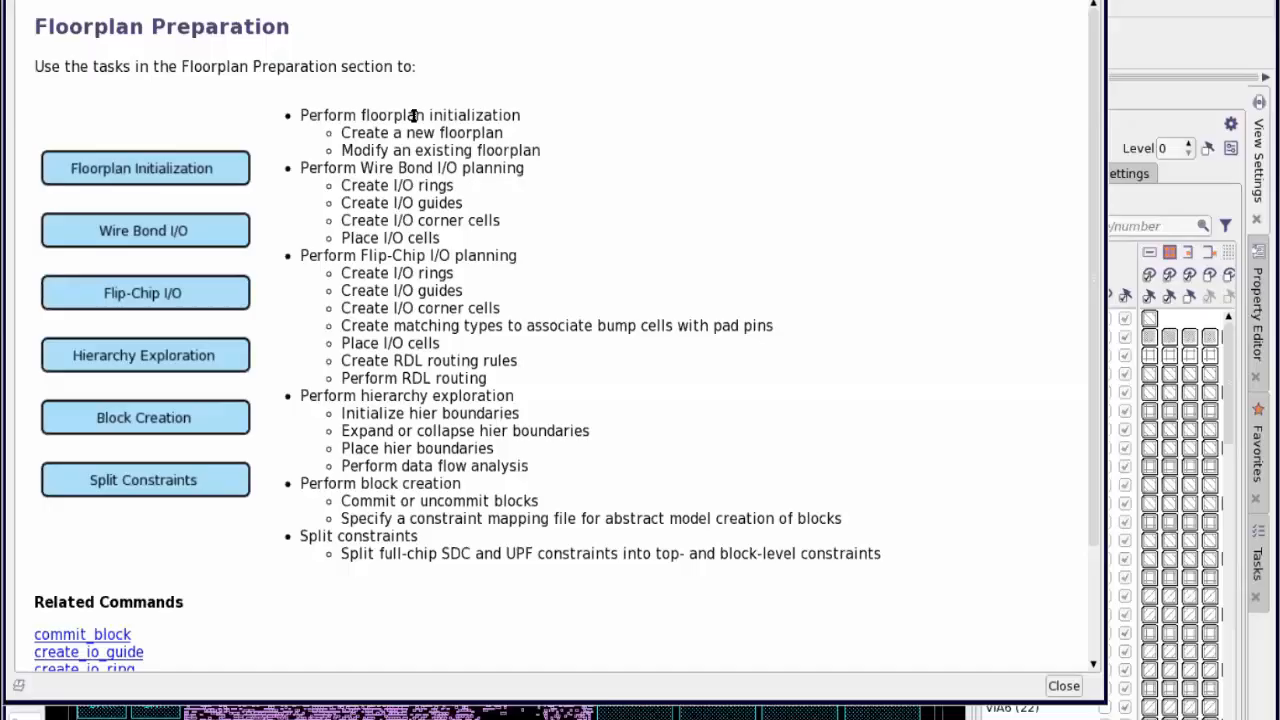
mouse_move(510, 150)
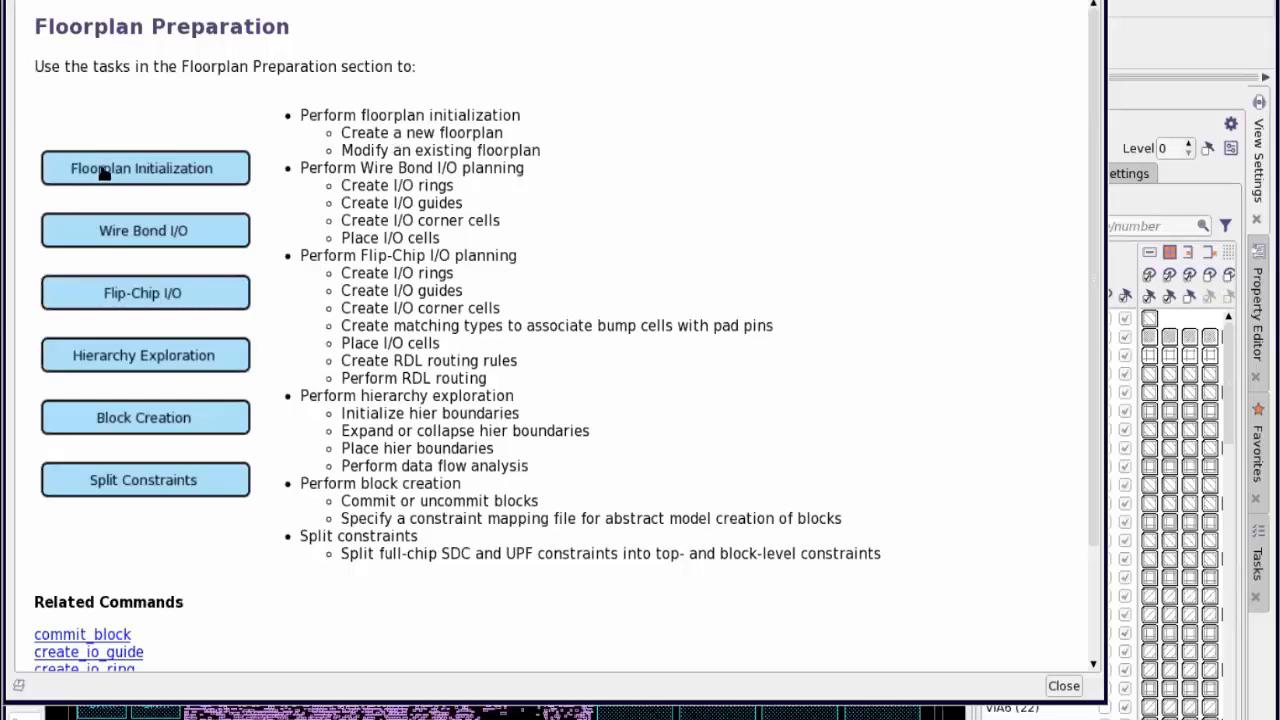
Step: Try the Custom boundary shape in Floorplan Initialization, then settle on a Template rectangle
click(144, 168)
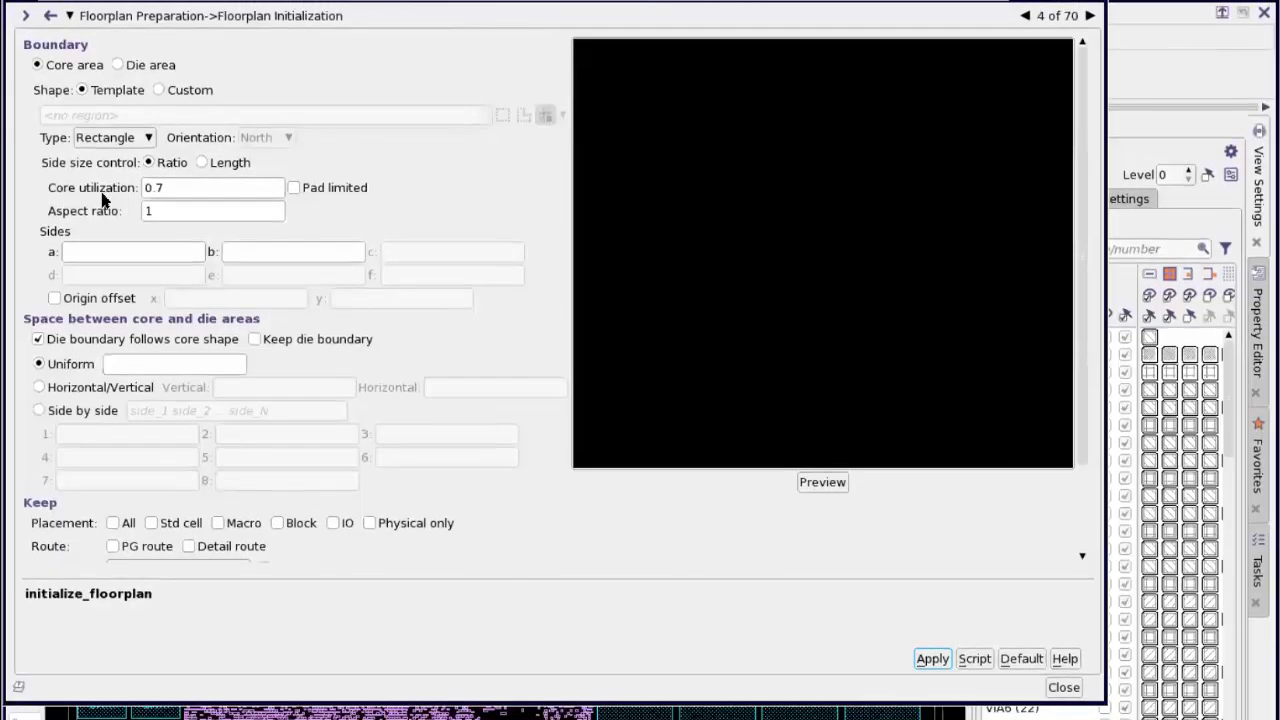
mouse_move(112, 82)
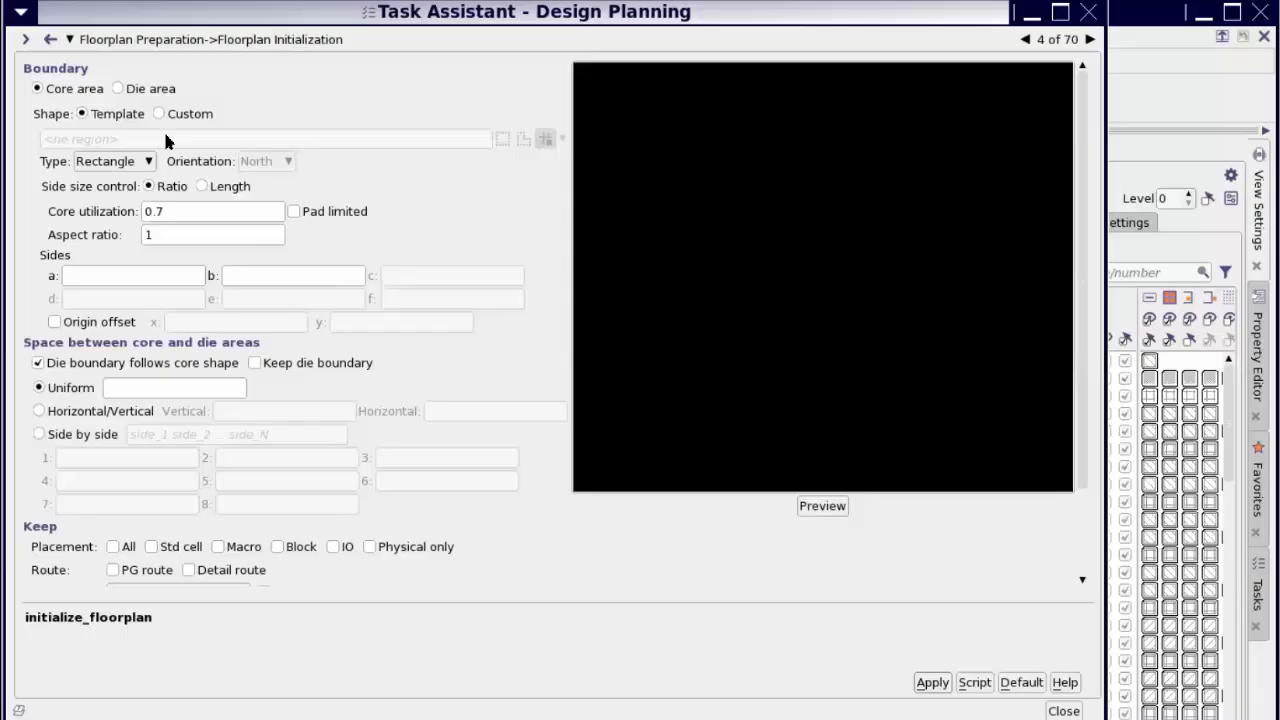
click(160, 112)
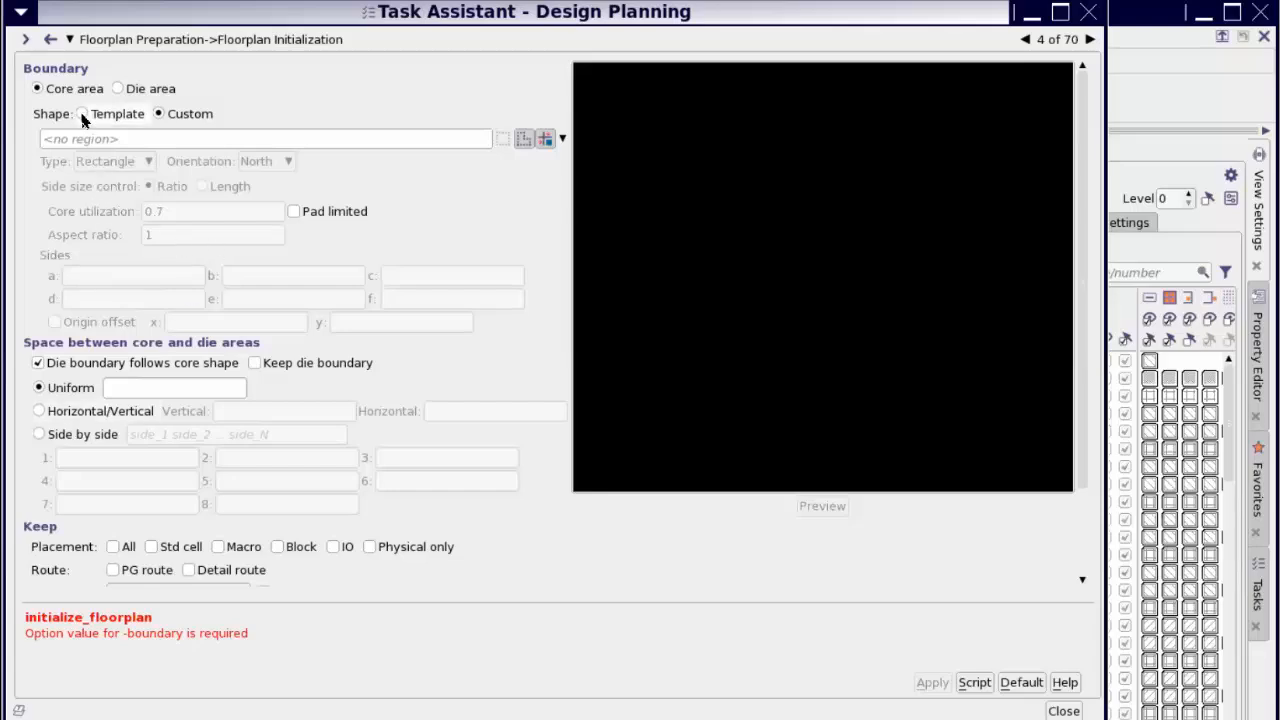
click(84, 112)
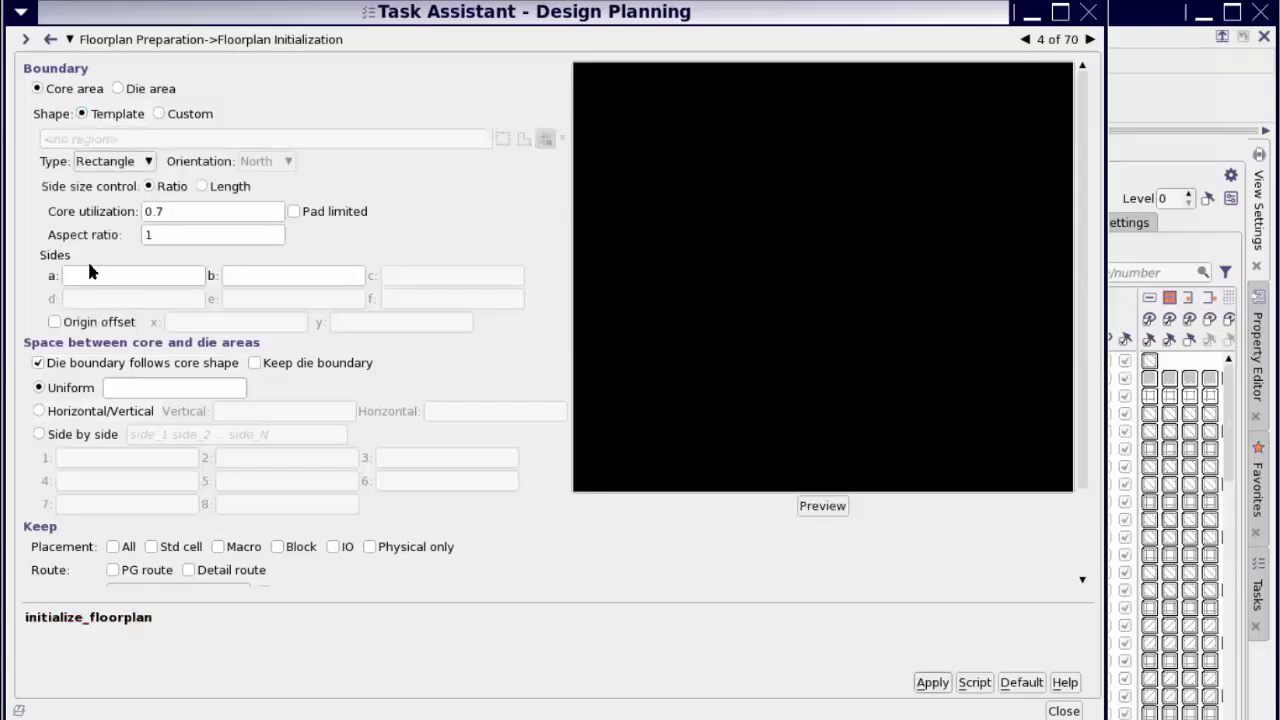
mouse_move(118, 338)
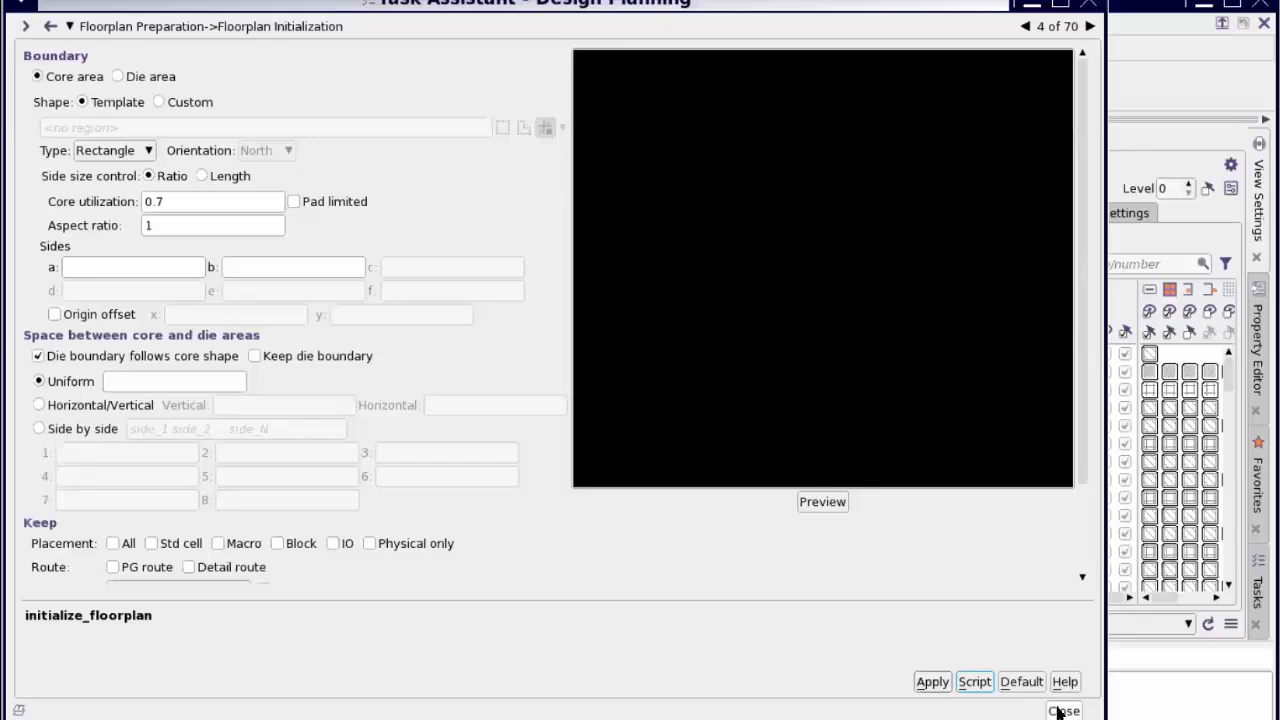
Step: Close the Floorplan Initialization form and bring up the Placement Setup task page
click(1064, 712)
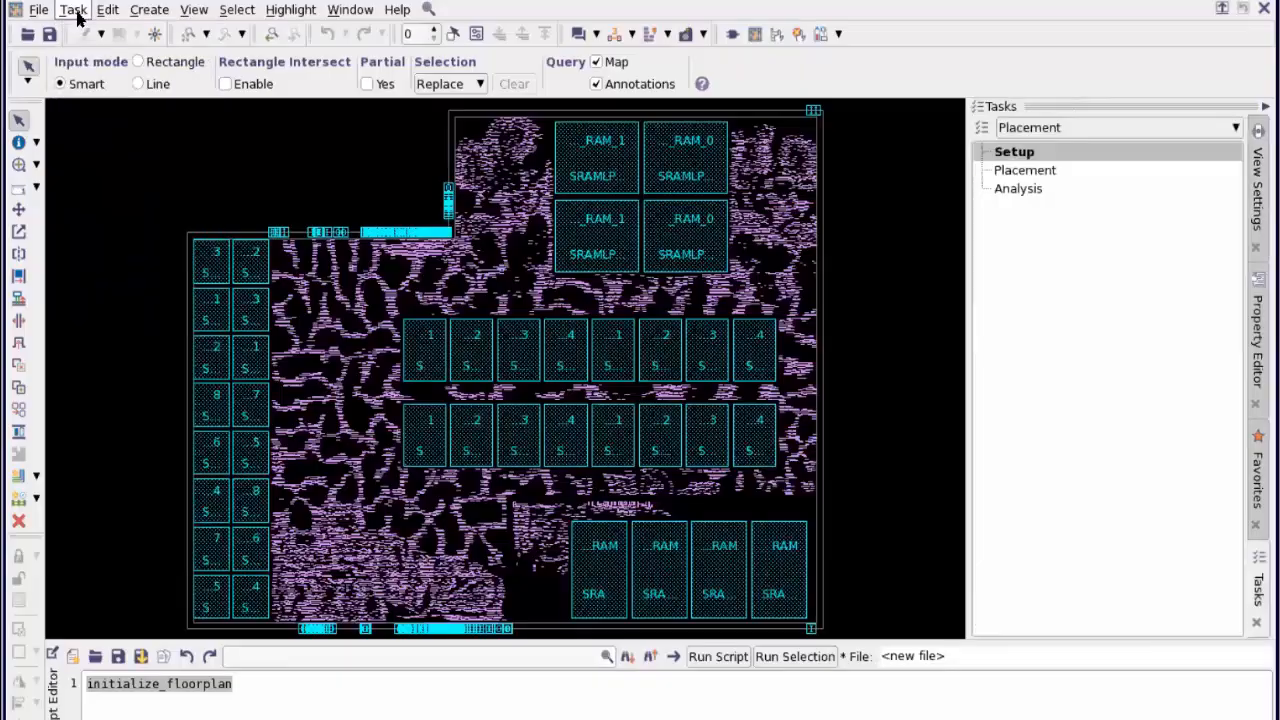
click(72, 8)
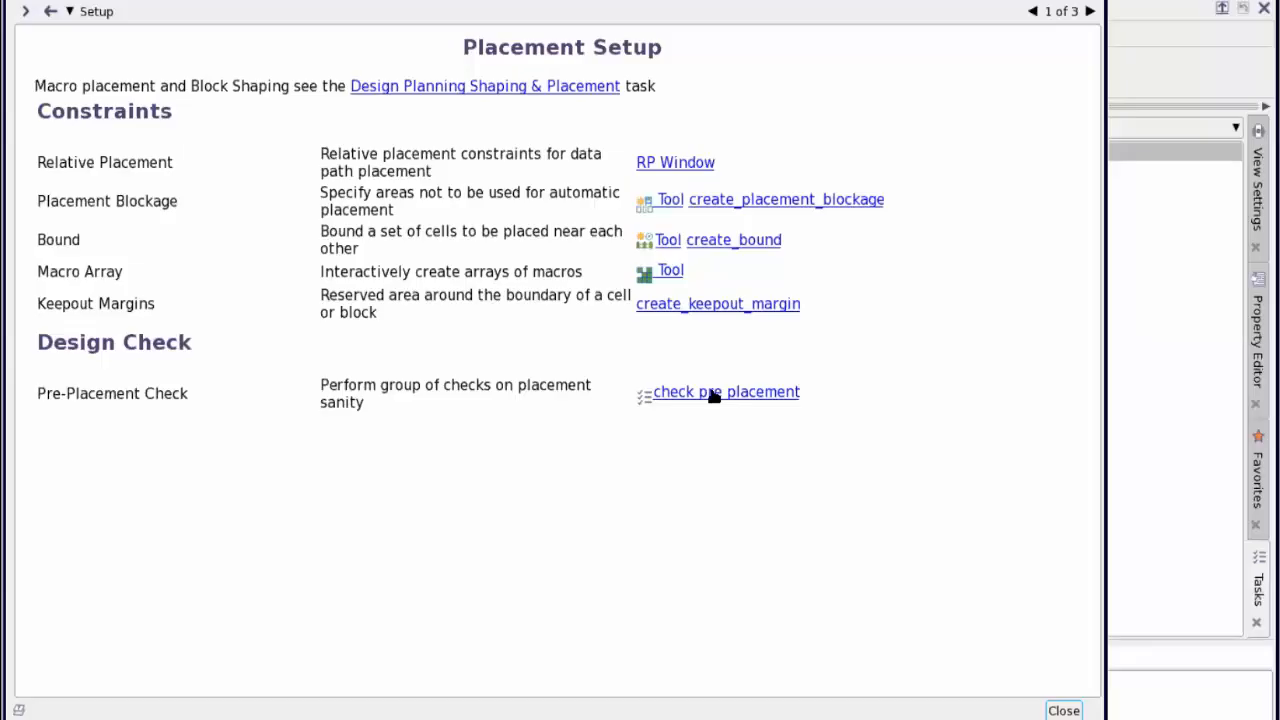
Step: Launch the pre-placement Check Design dialog and select the dp_pre_floorplan check
click(726, 390)
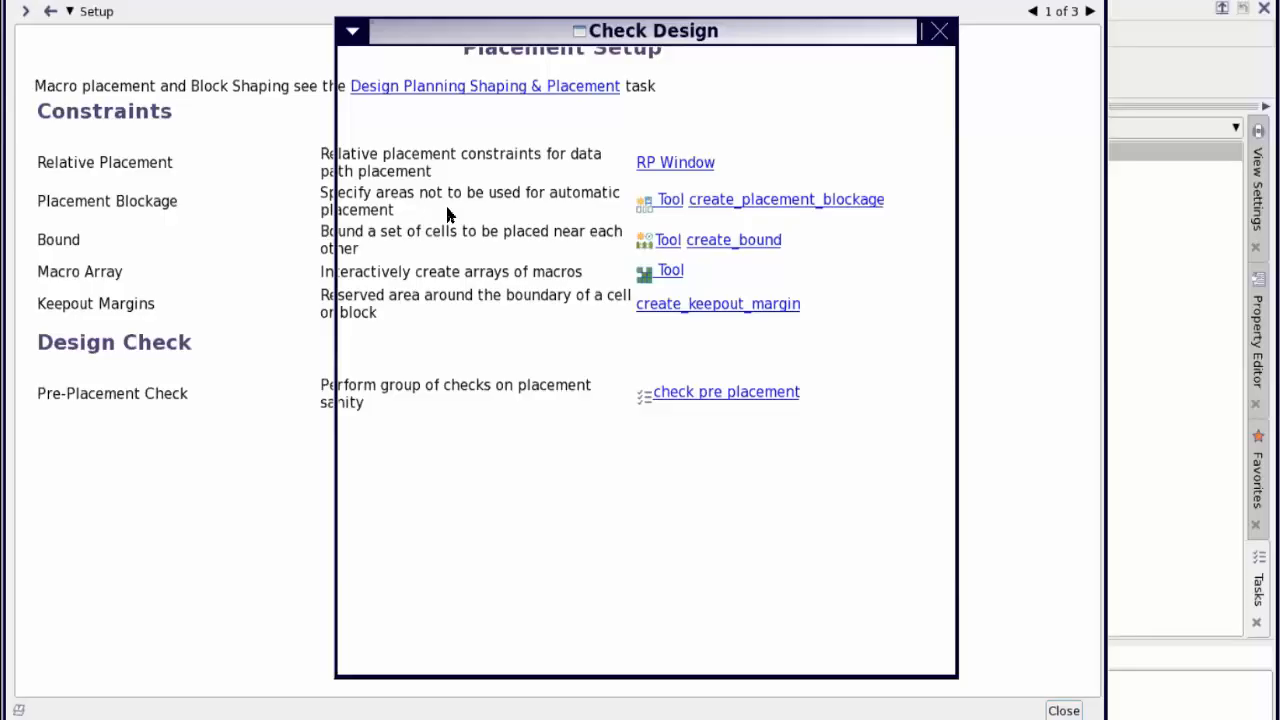
click(726, 390)
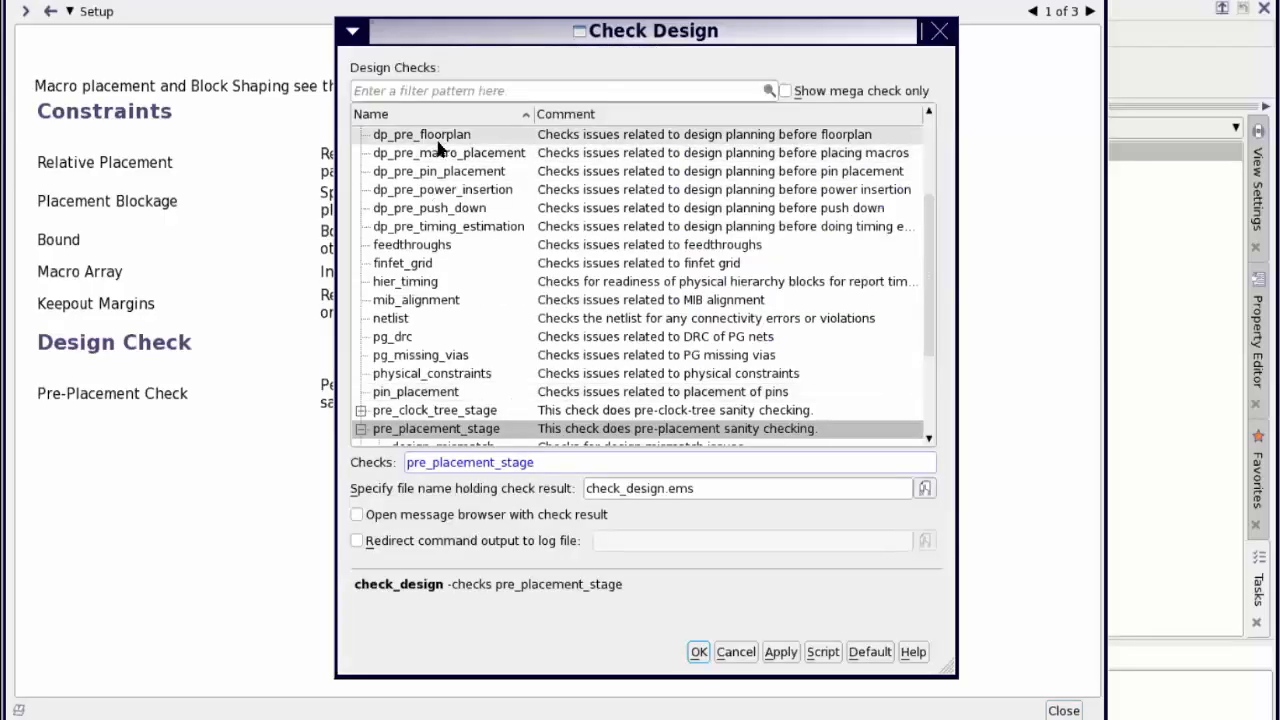
click(420, 134)
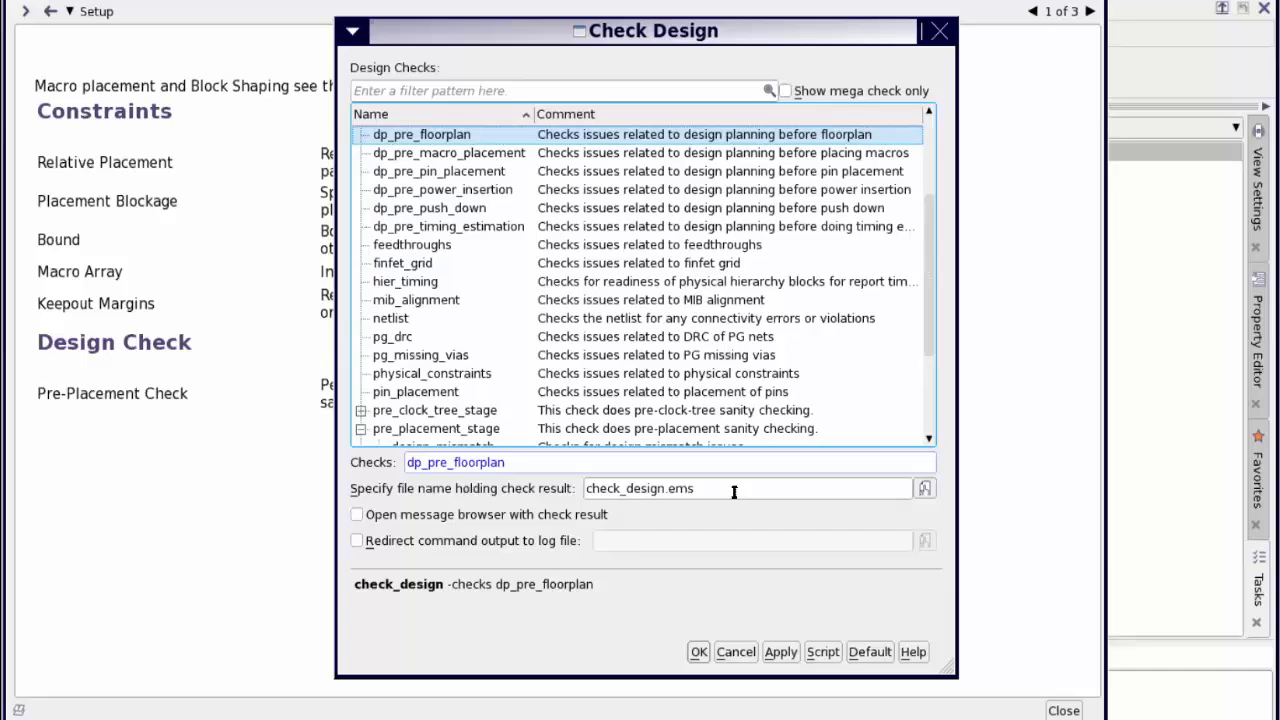
mouse_move(734, 490)
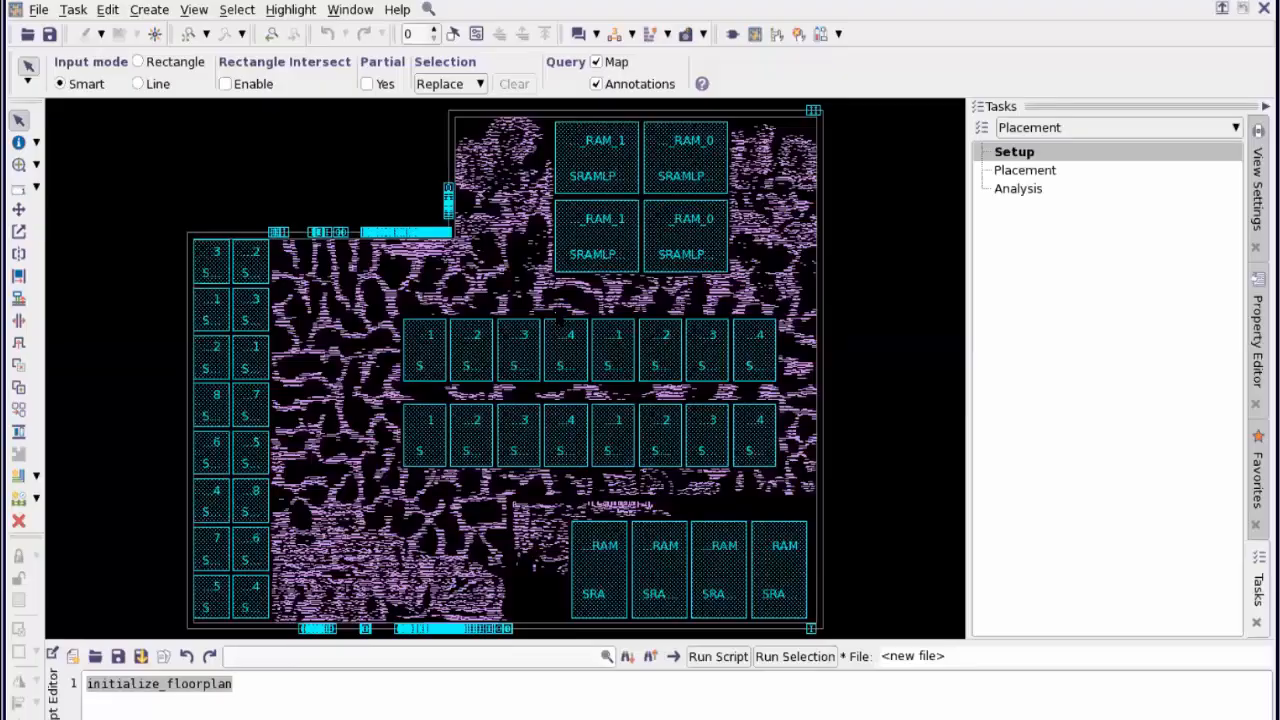
Step: Query a fixed FIFO SRAM macro in the layout to show its cell details
click(596, 236)
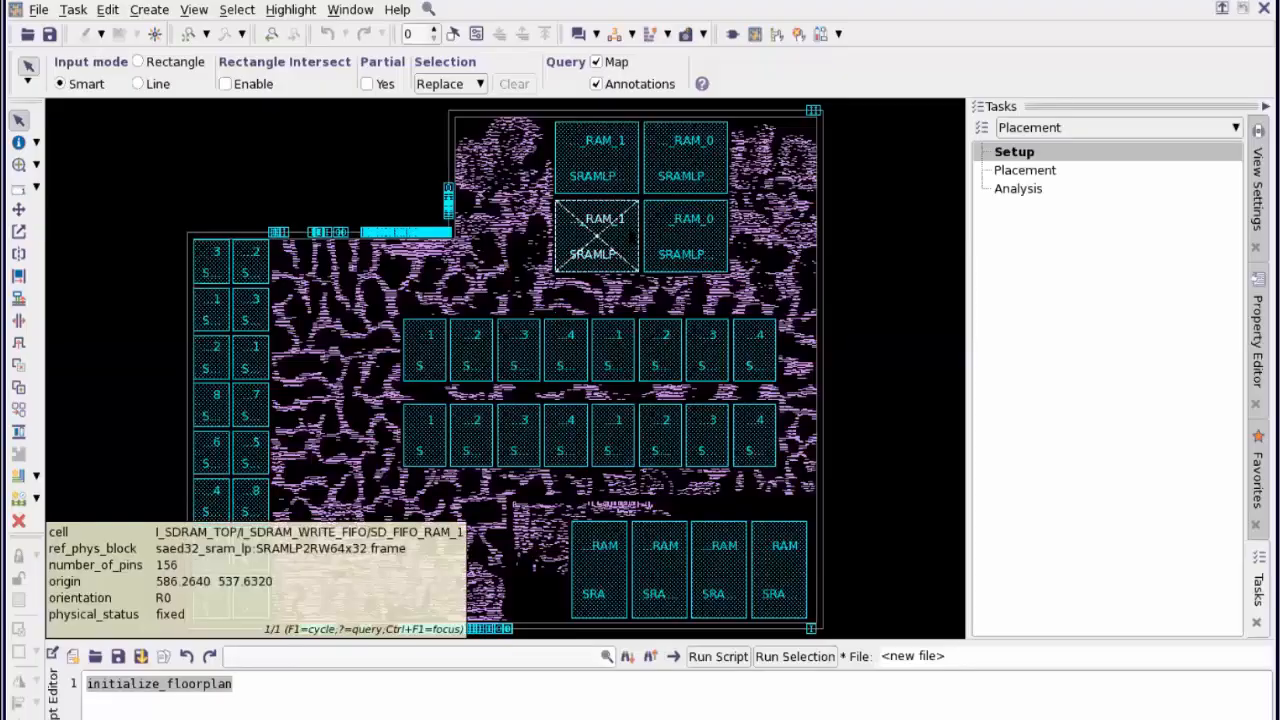